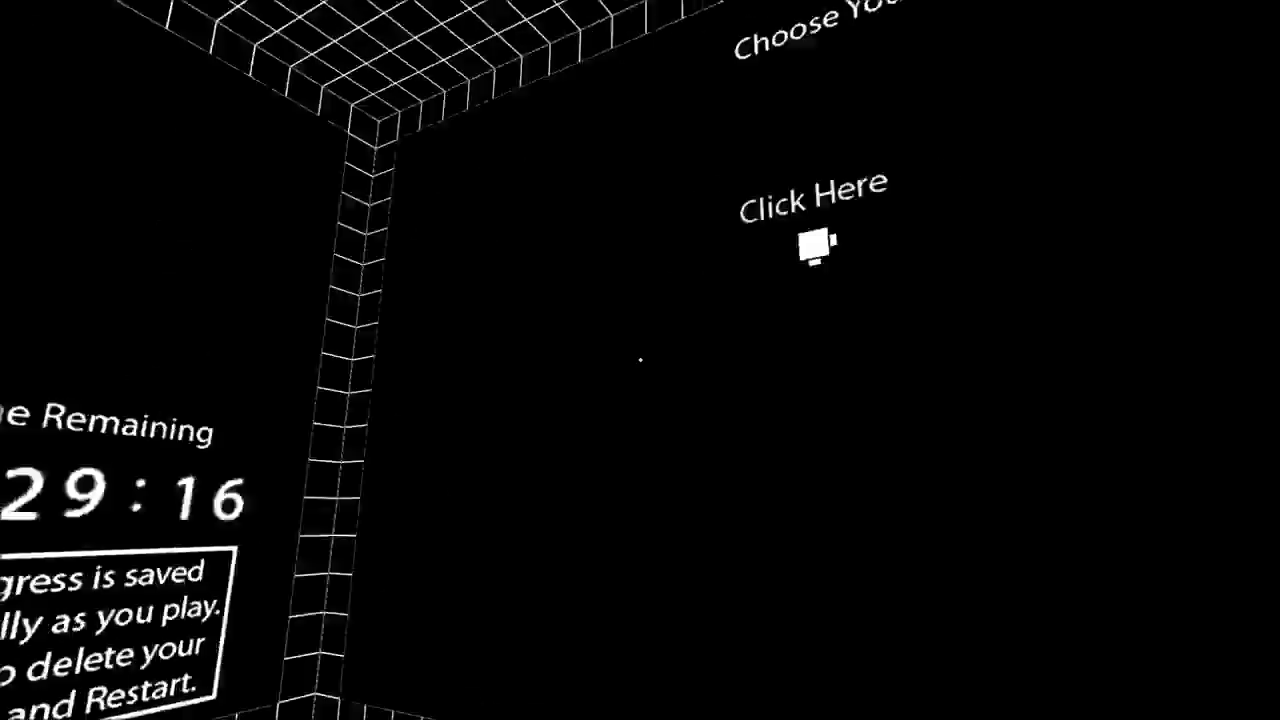
Select the Connecting The Pieces panel on the destination map and travel to that room.
left_click(812, 244)
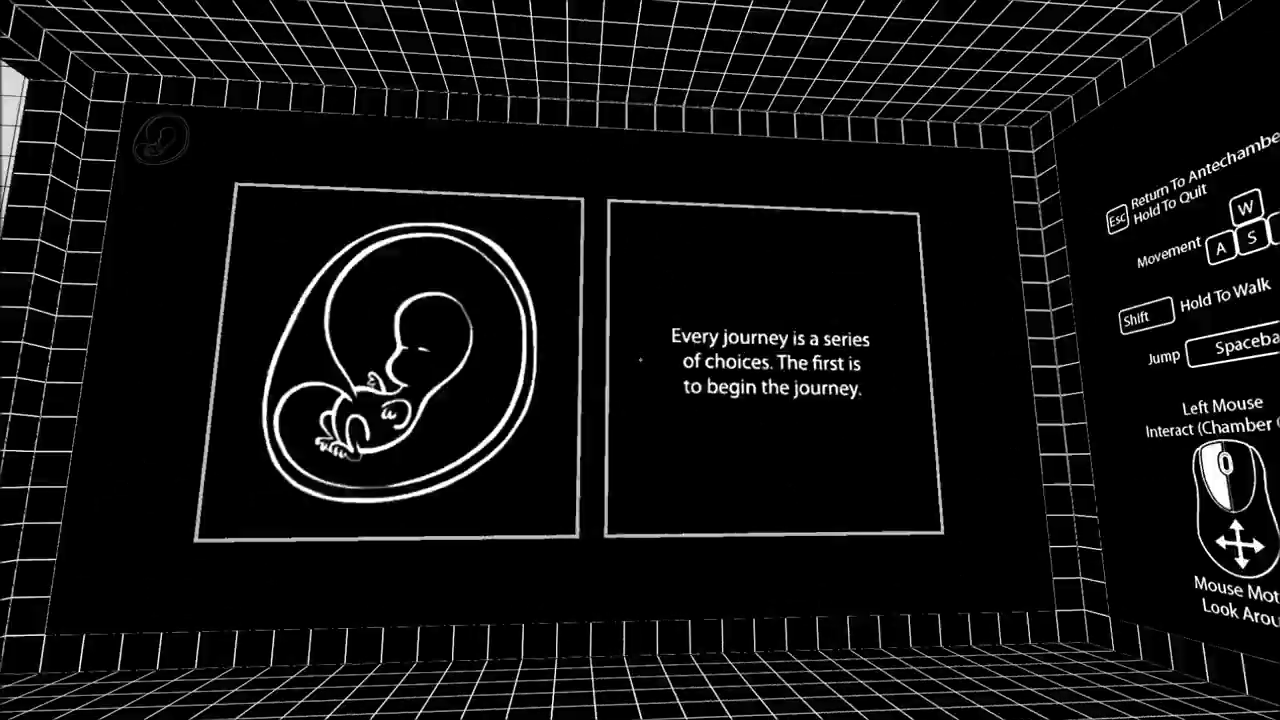
mouse_move(640, 360)
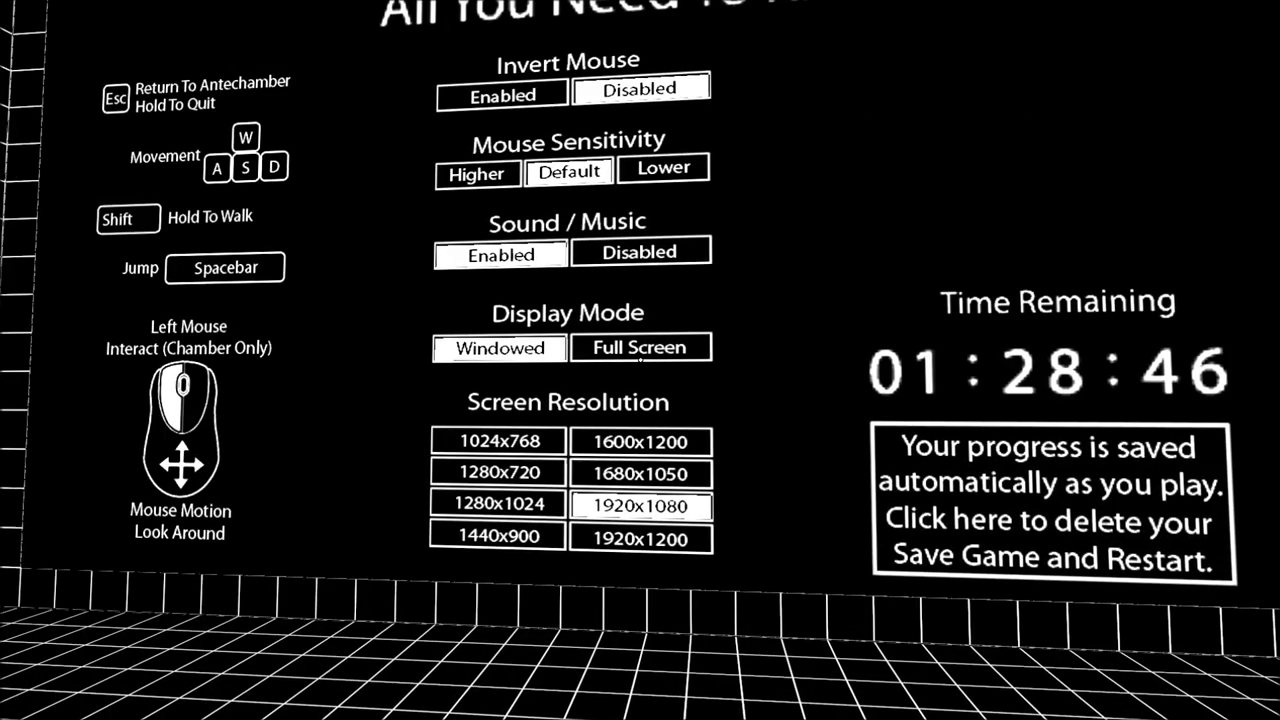
mouse_move(640, 360)
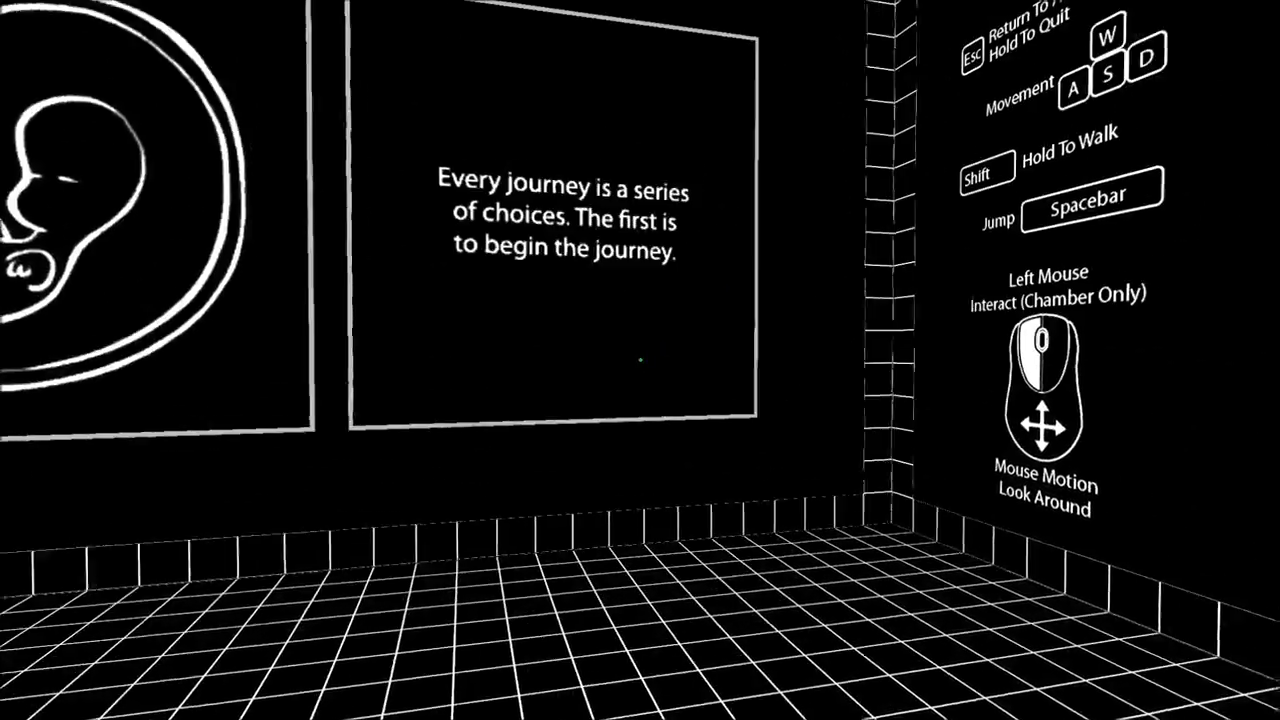
mouse_move(640, 360)
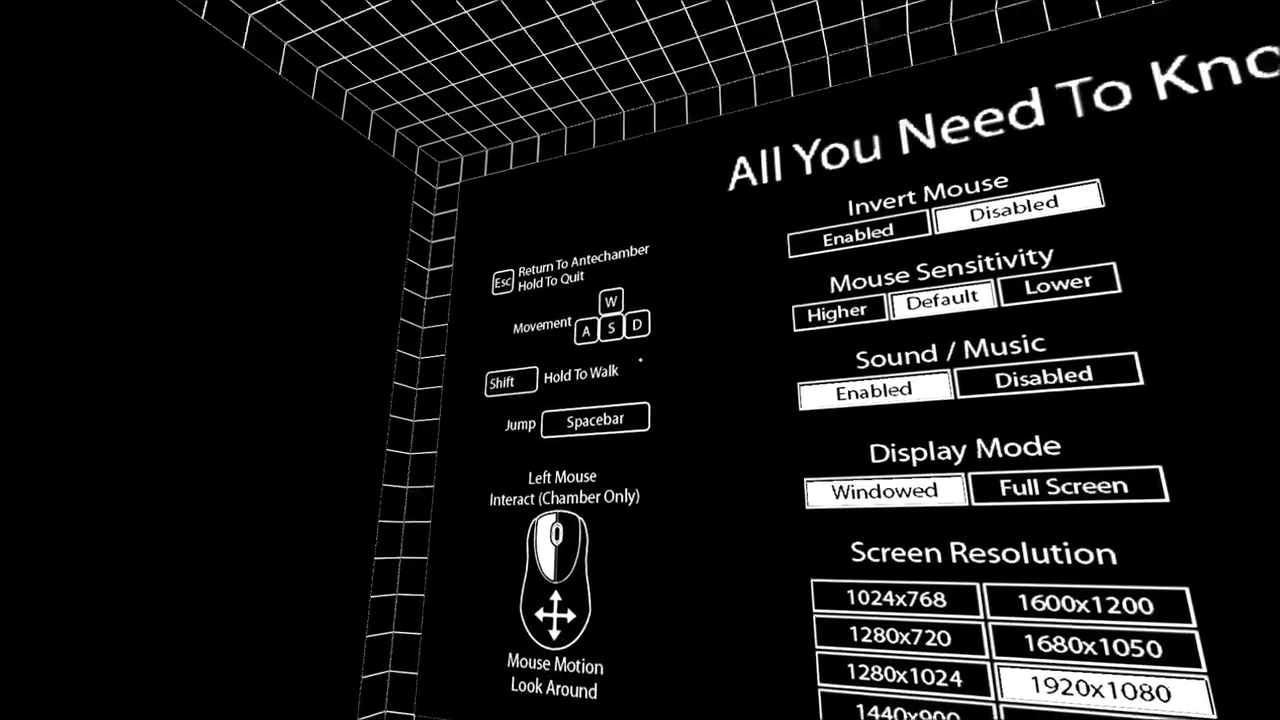
mouse_move(640, 360)
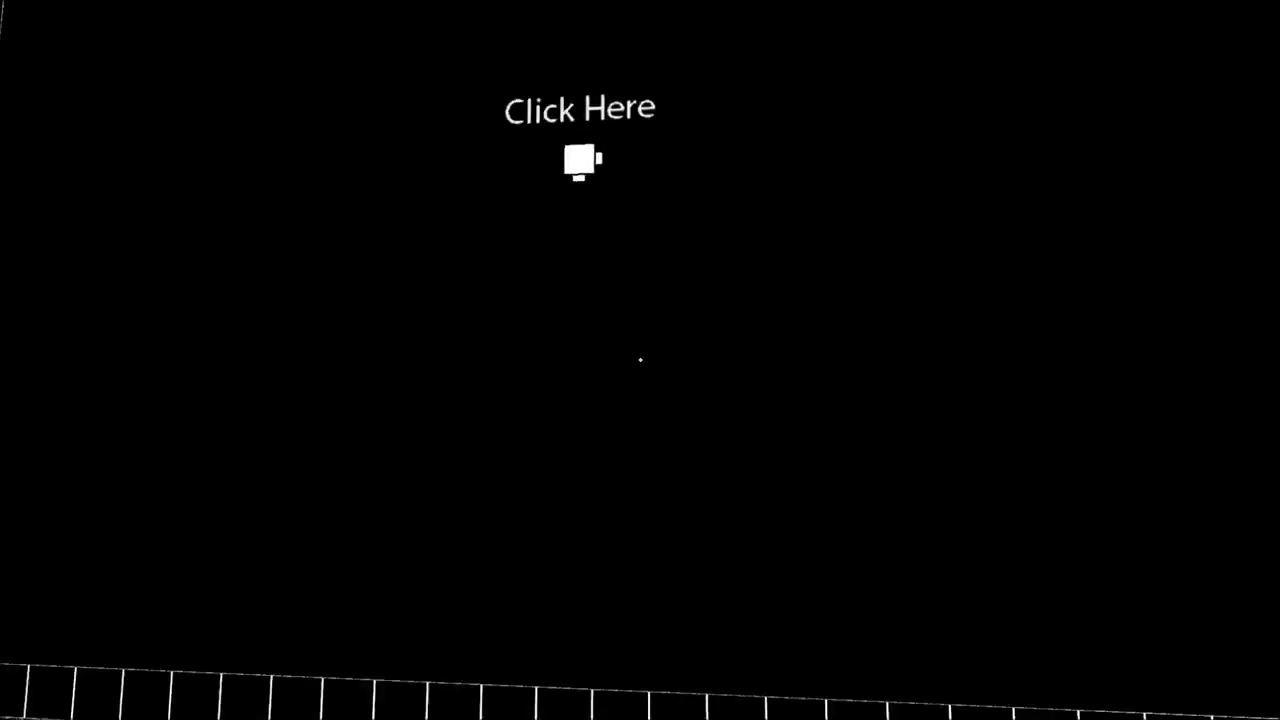
left_click(580, 160)
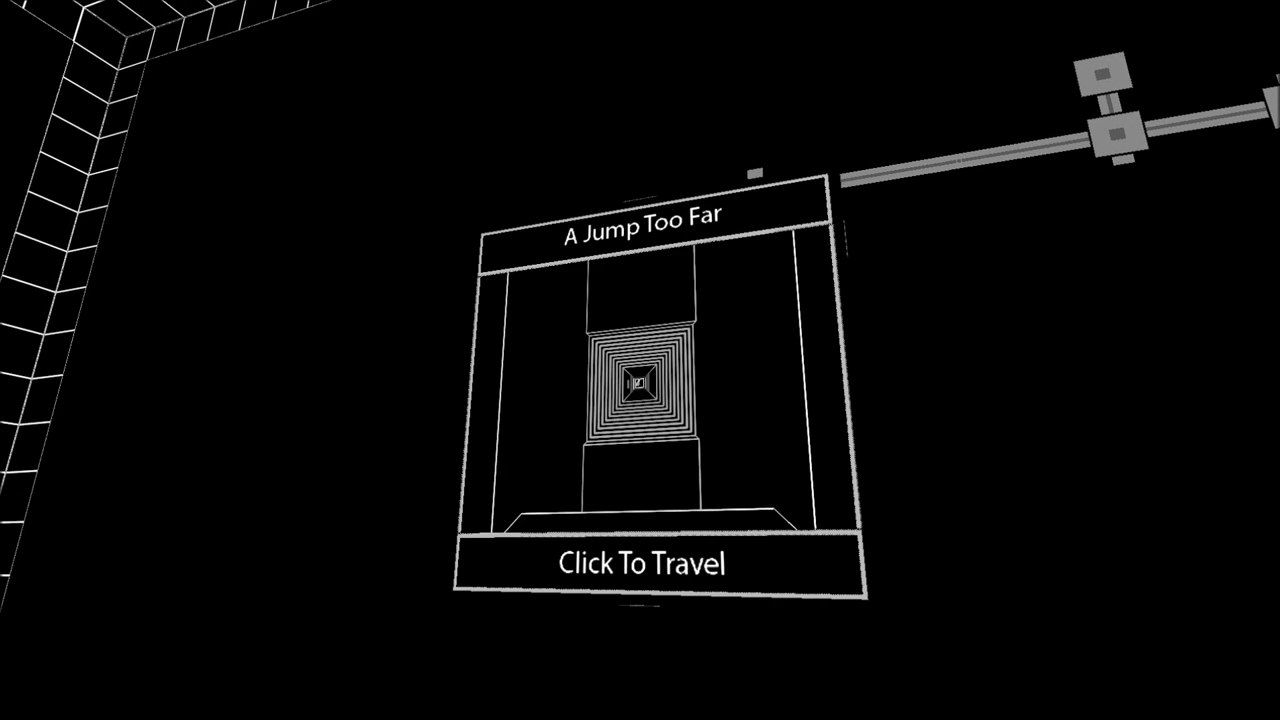
left_click(644, 562)
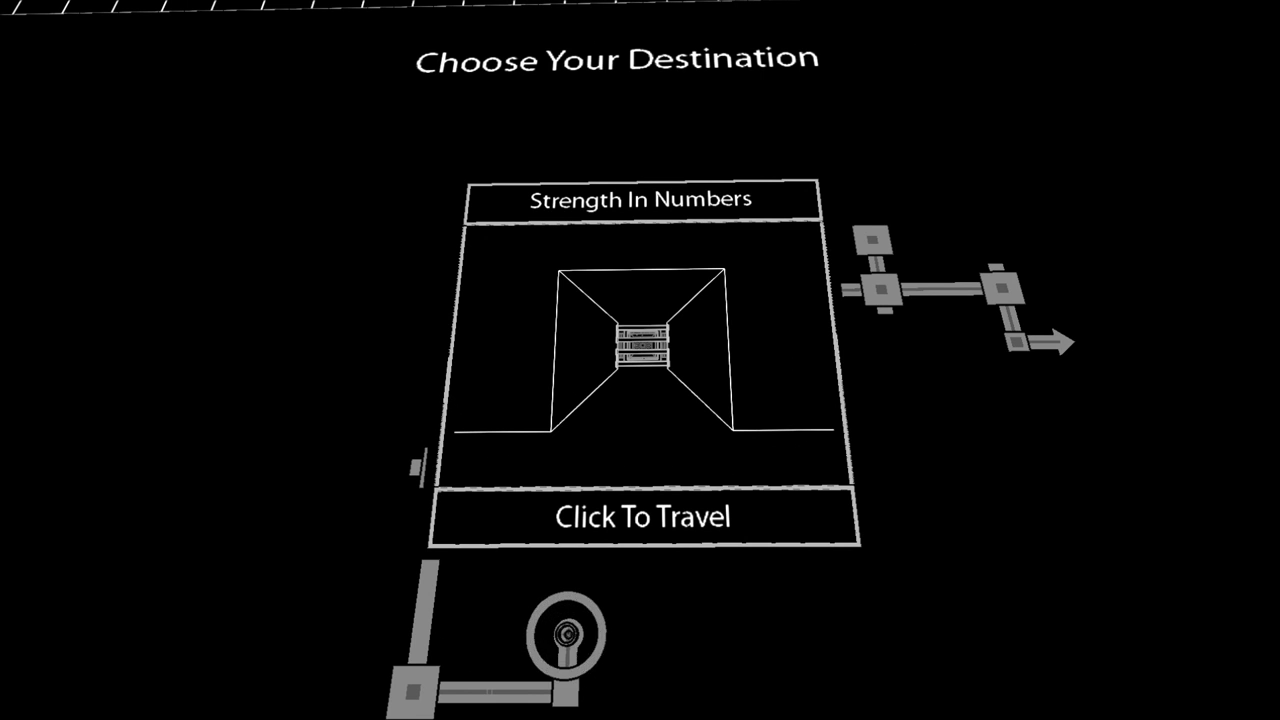
left_click(644, 516)
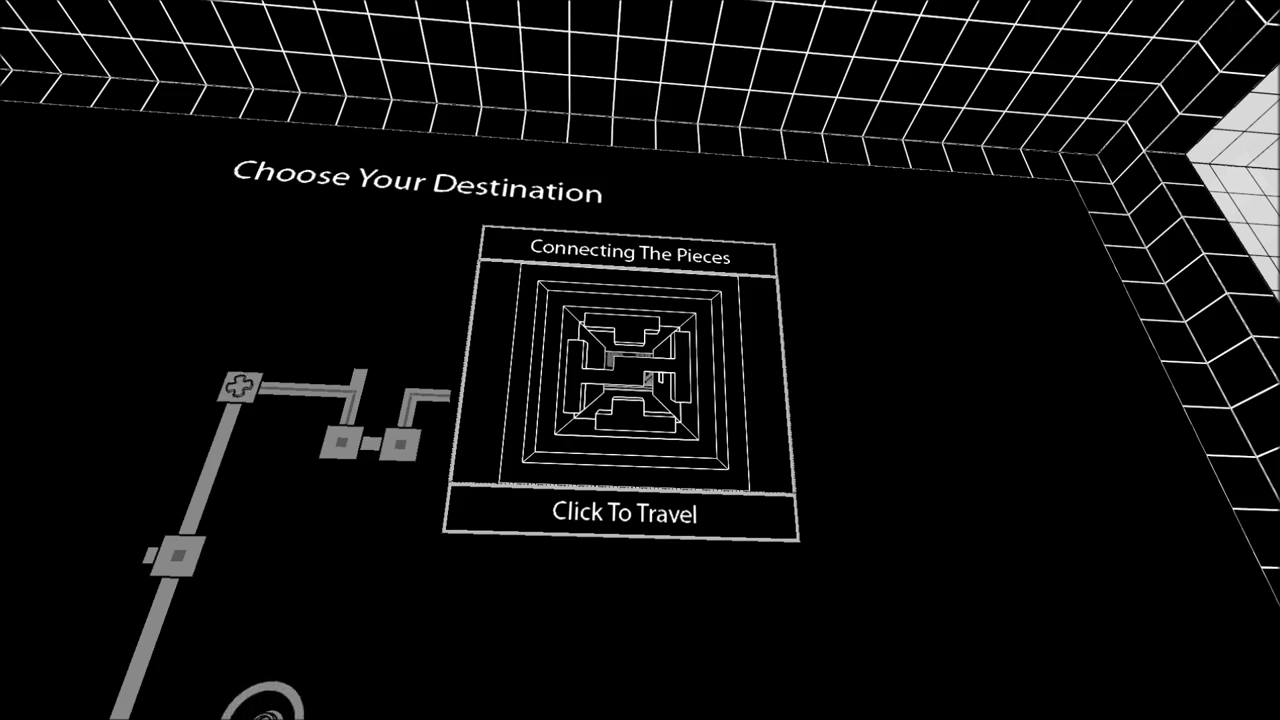
left_click(628, 516)
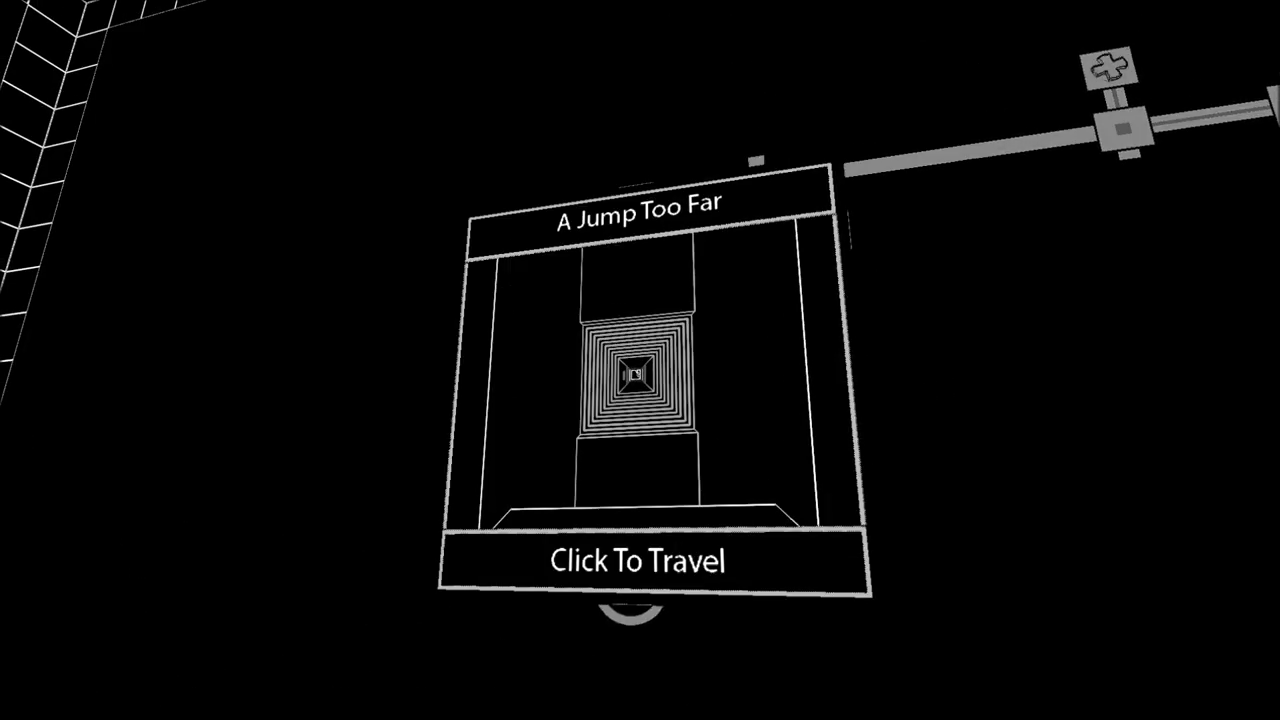
Select the A Jump Too Far panel on the map and travel into its red-lit corridor.
left_click(636, 560)
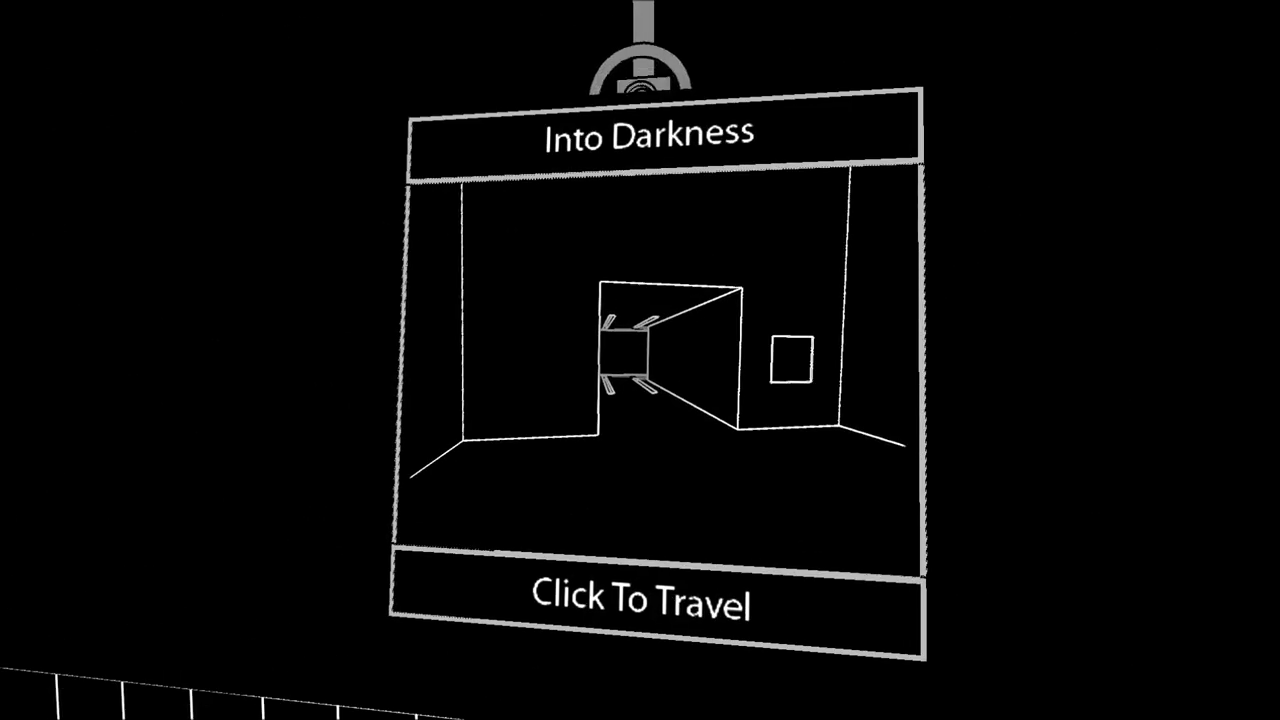
left_click(644, 600)
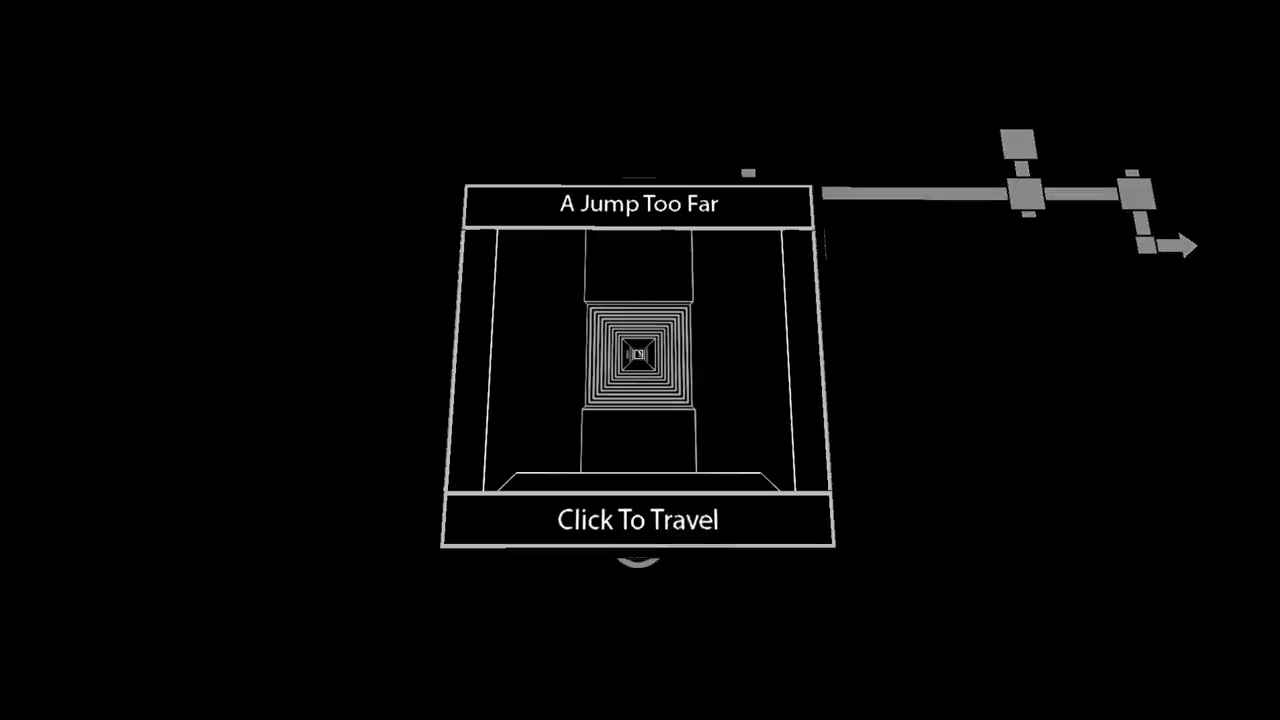
left_click(638, 520)
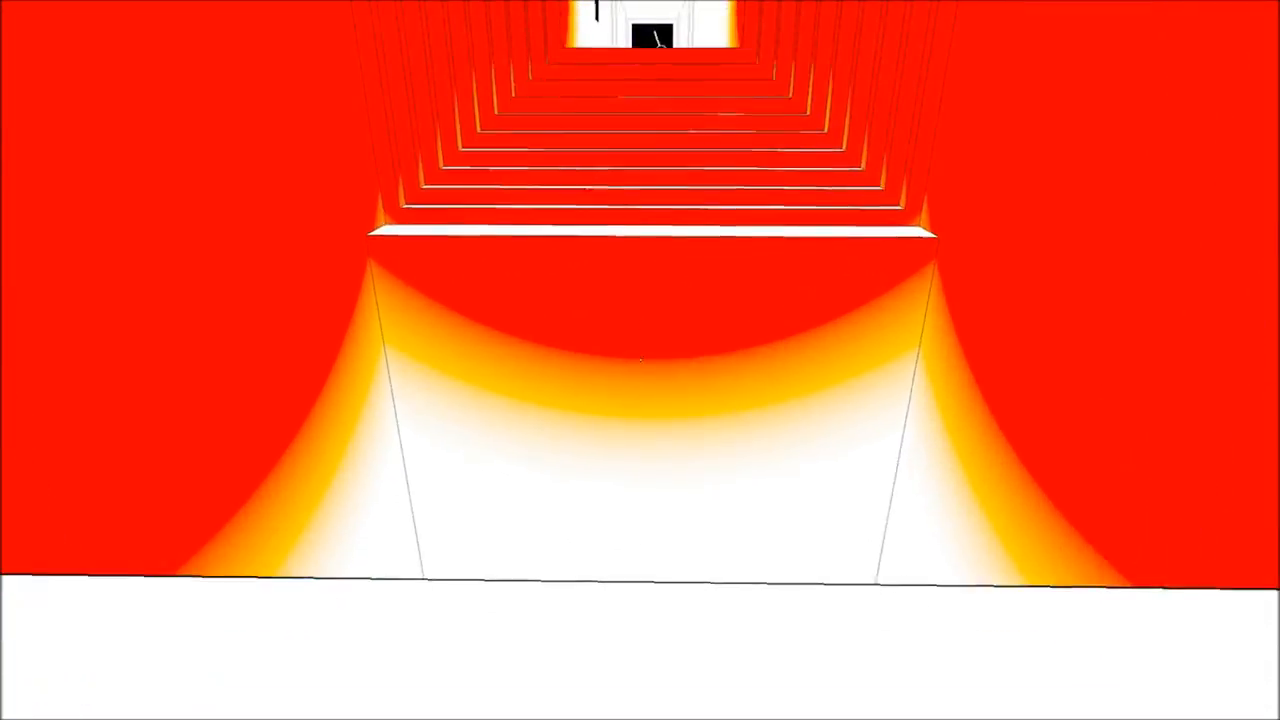